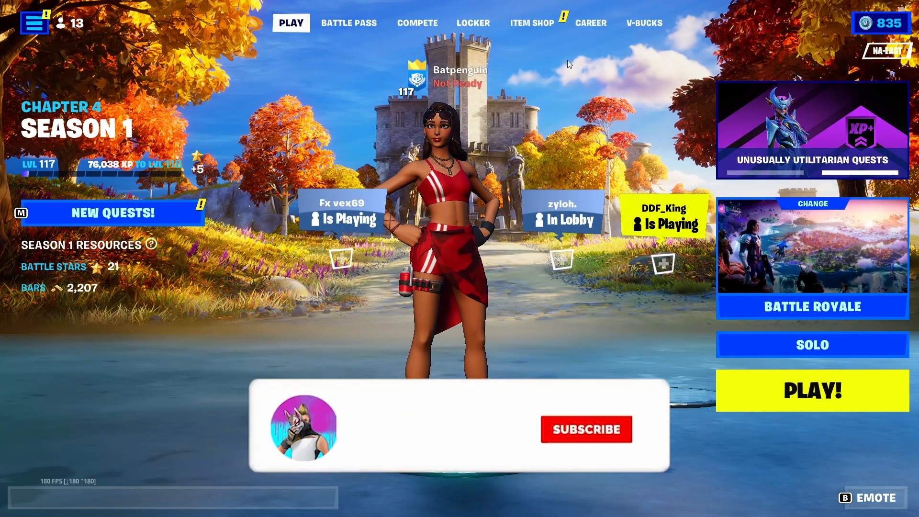
Open Fortnite's Video settings and scroll down to the Graphics Quality options
{"action": "left_click", "coordinate": [585, 429]}
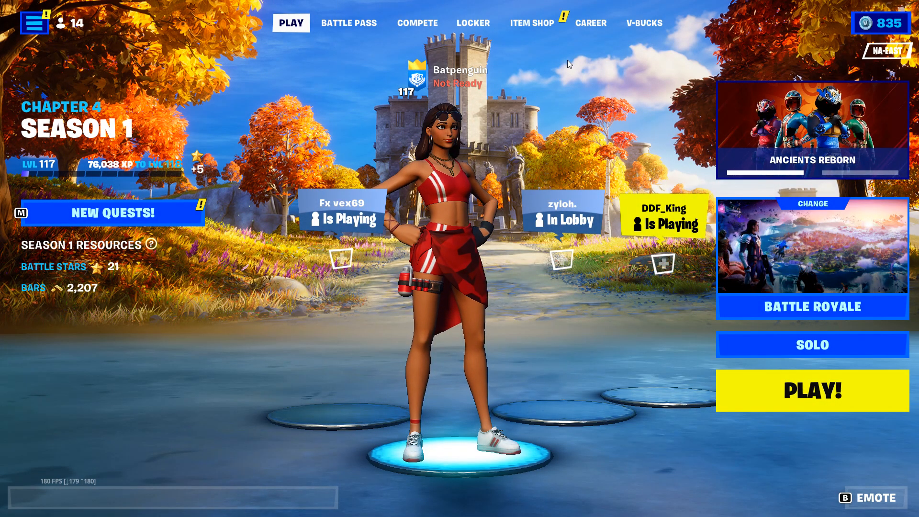
{"action": "left_click", "coordinate": [532, 22]}
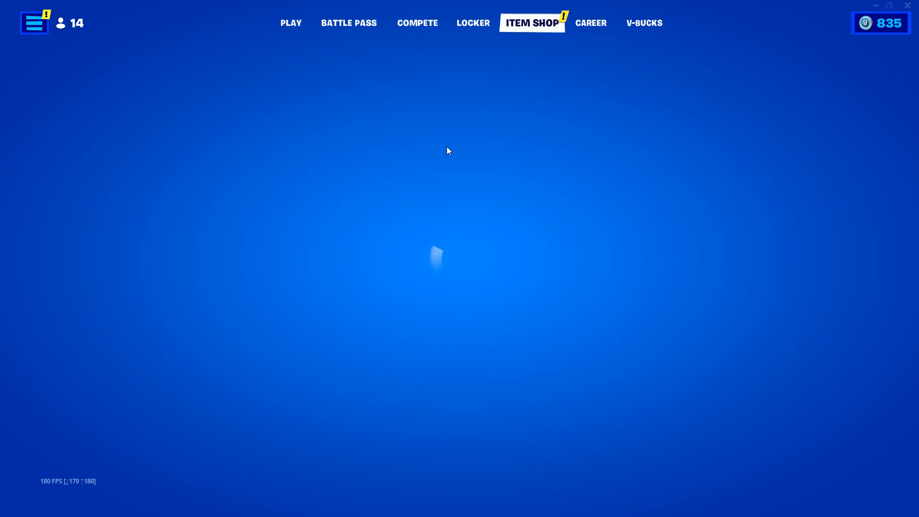
{"action": "left_click", "coordinate": [532, 23]}
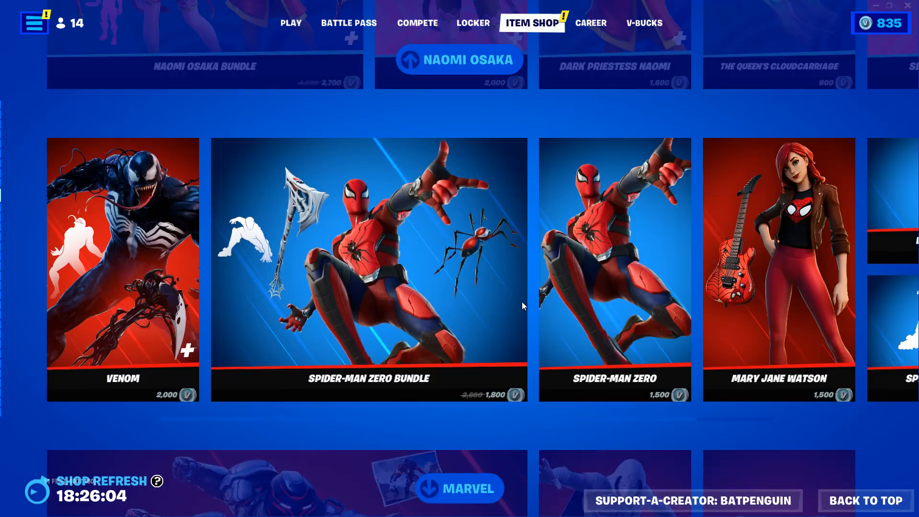
{"action": "left_click", "coordinate": [705, 501]}
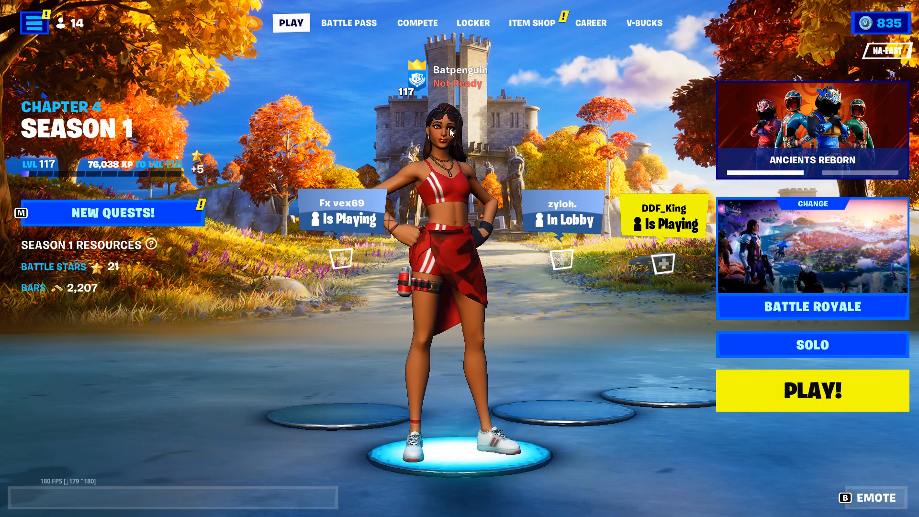
{"action": "left_click", "coordinate": [29, 23]}
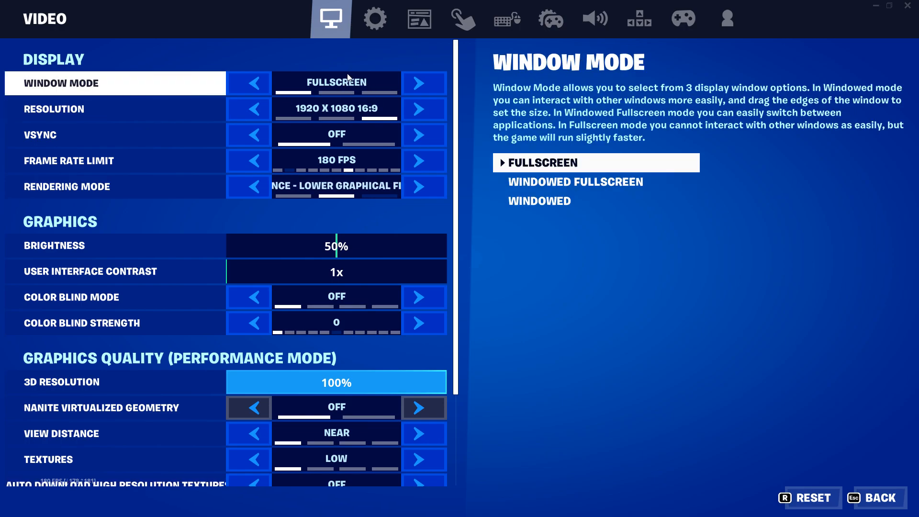
{"action": "scroll", "scroll_direction": "down", "scroll_amount": 3}
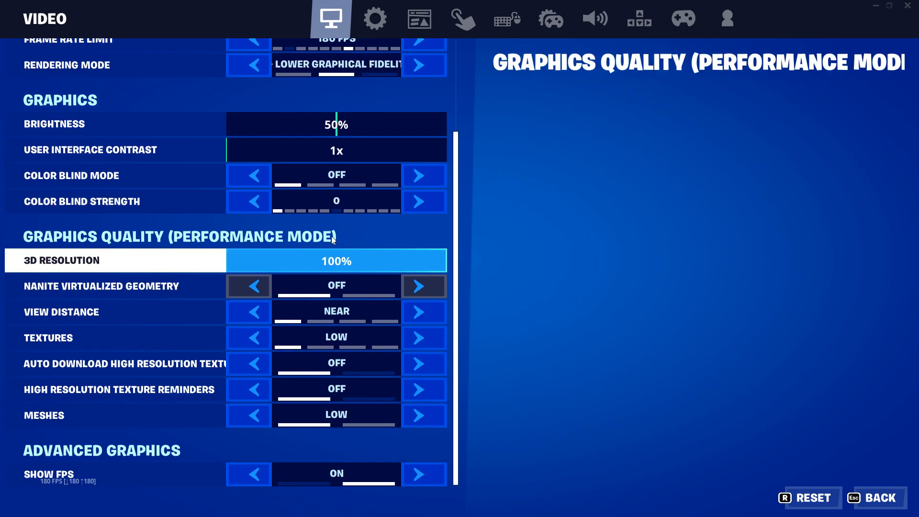
Confirm View Distance is Near and Frame Rate Limit is 180 FPS, then go to Game settings
{"action": "left_click", "coordinate": [424, 65]}
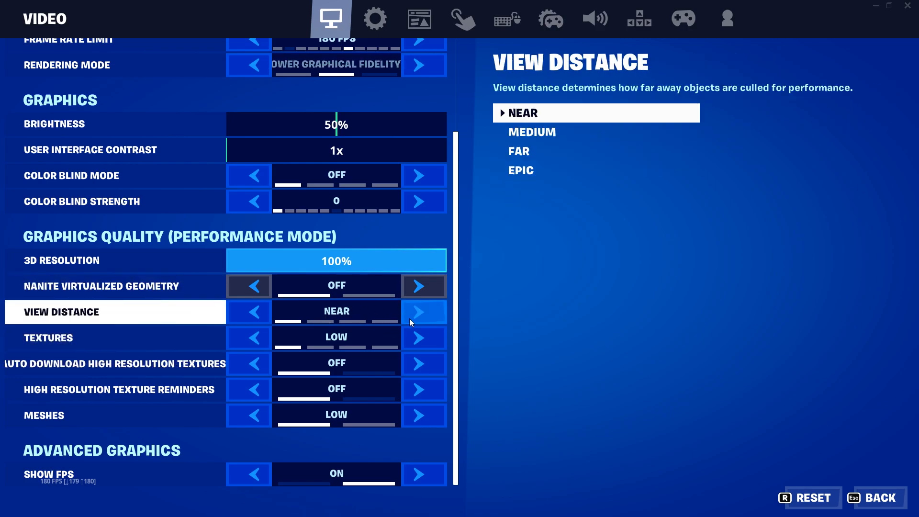
{"action": "left_click", "coordinate": [423, 311]}
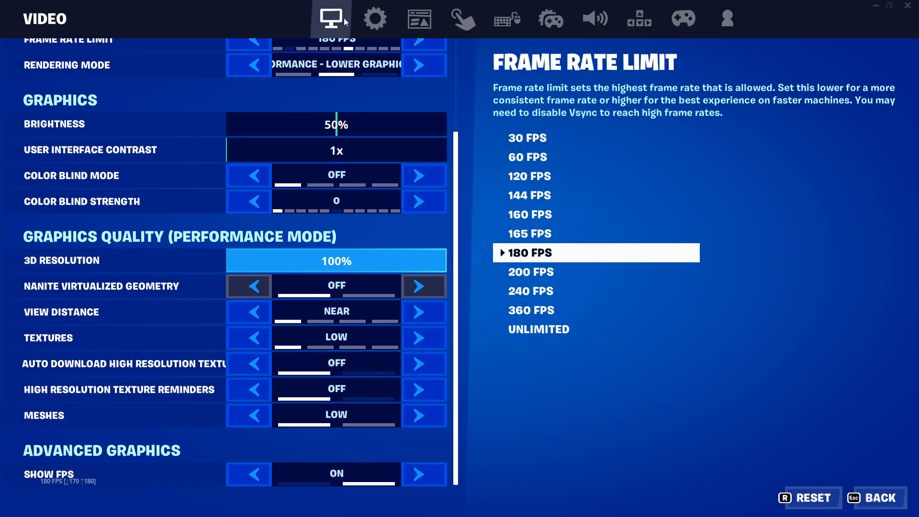
{"action": "left_click", "coordinate": [374, 18]}
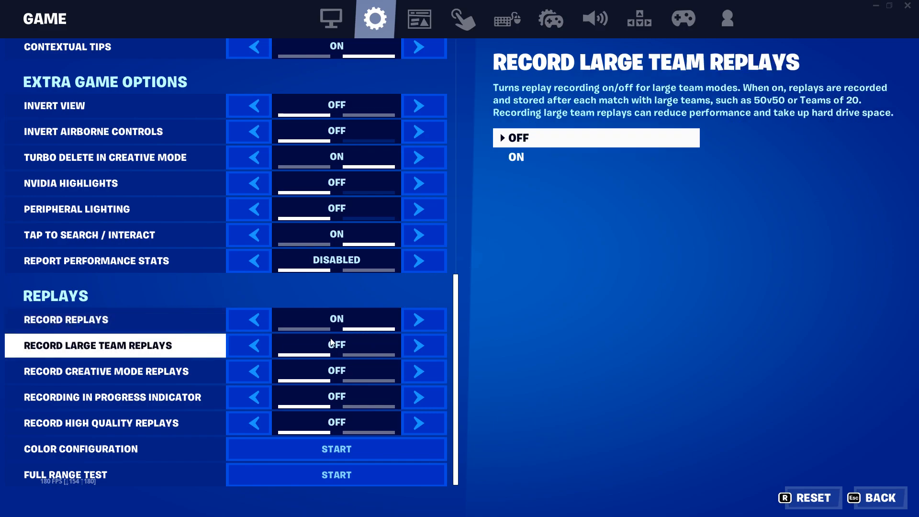
{"action": "mouse_move", "coordinate": [448, 283]}
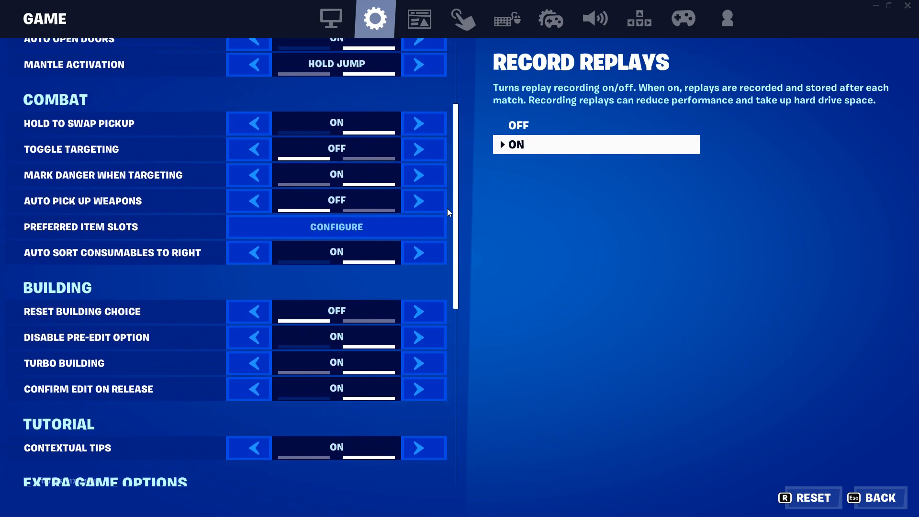
Move from the Replays section to the Account and Privacy settings
{"action": "left_click", "coordinate": [727, 18]}
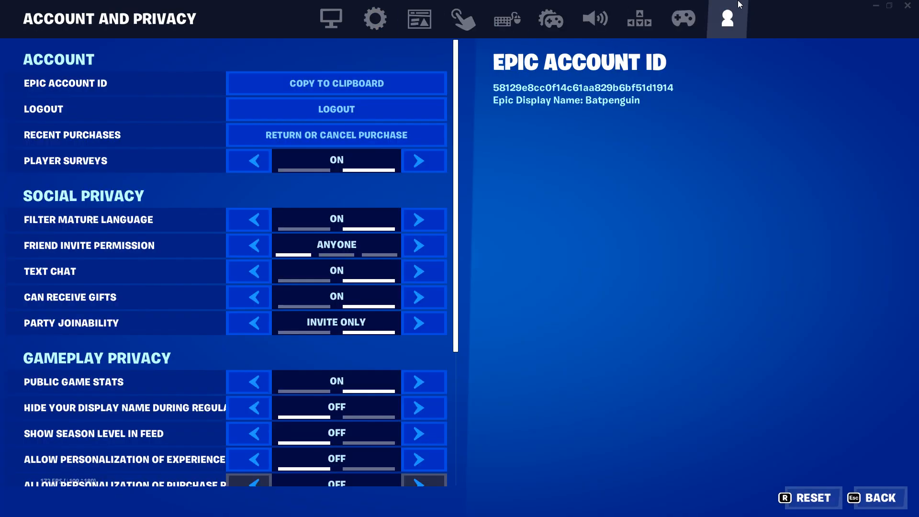
Review Fortnite's audio and background audio options, then leave the settings
{"action": "left_click", "coordinate": [595, 18]}
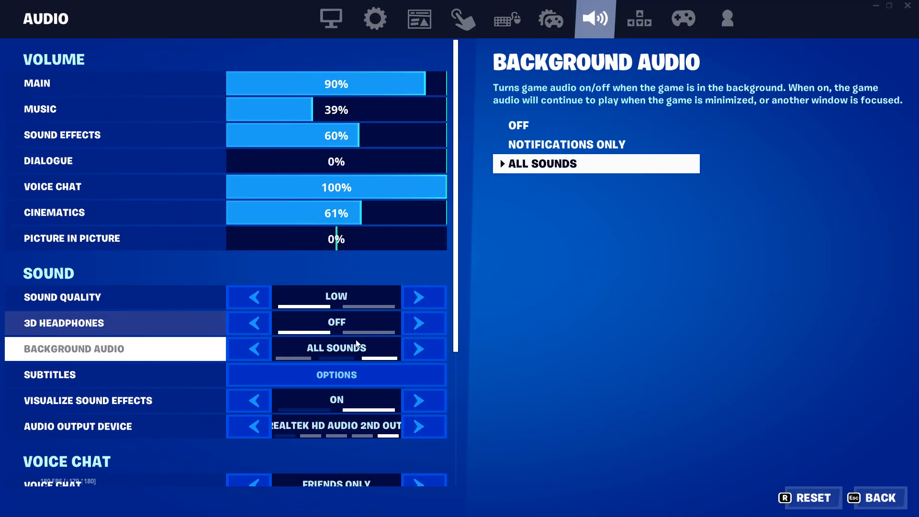
{"action": "left_click", "coordinate": [336, 374]}
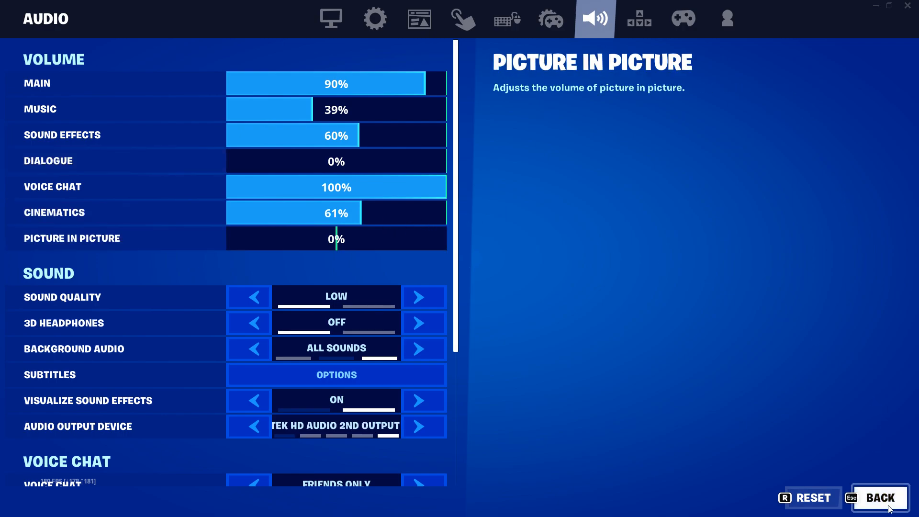
{"action": "left_click", "coordinate": [880, 498]}
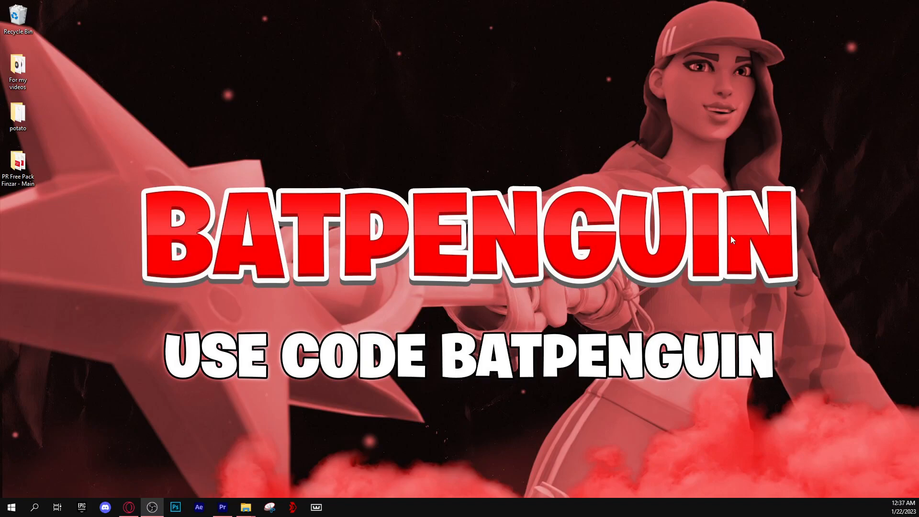
Launch NVIDIA Control Panel from the desktop menu onto the Set up G-SYNC page
{"action": "right_click", "coordinate": [683, 172]}
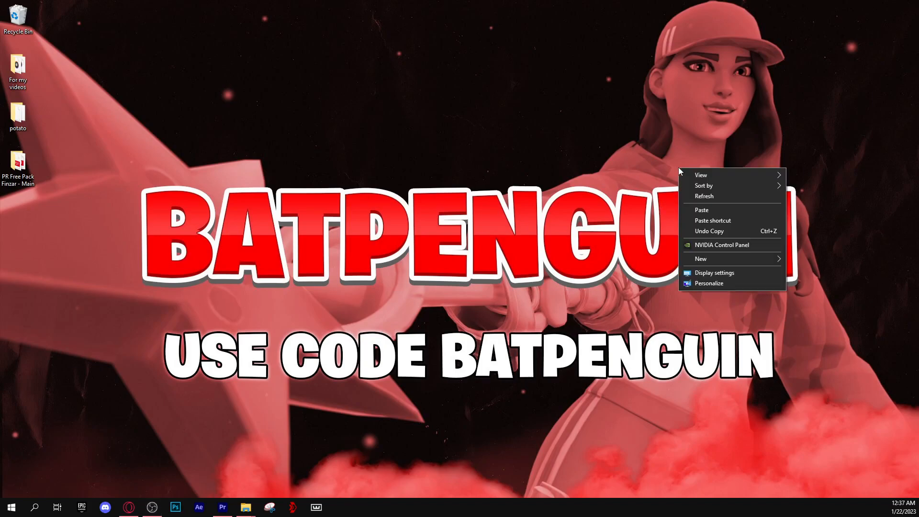
{"action": "left_click", "coordinate": [722, 245]}
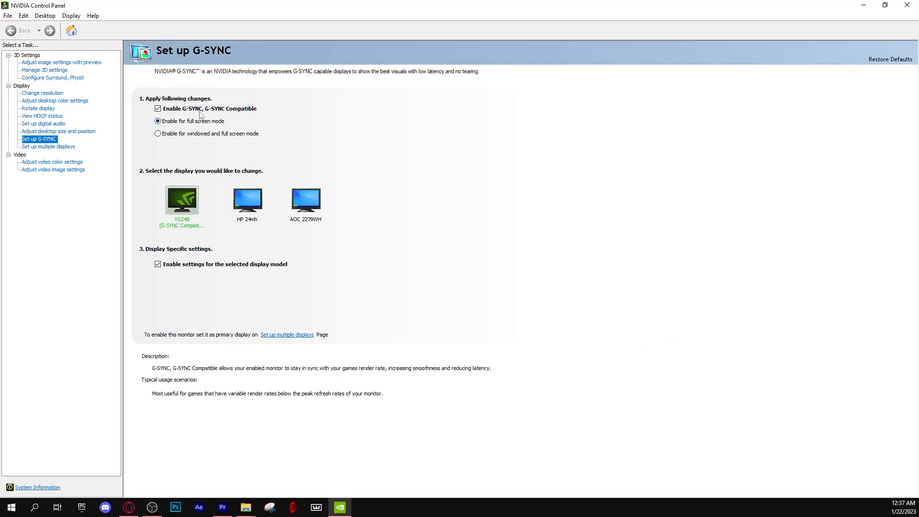
{"action": "left_click", "coordinate": [61, 62]}
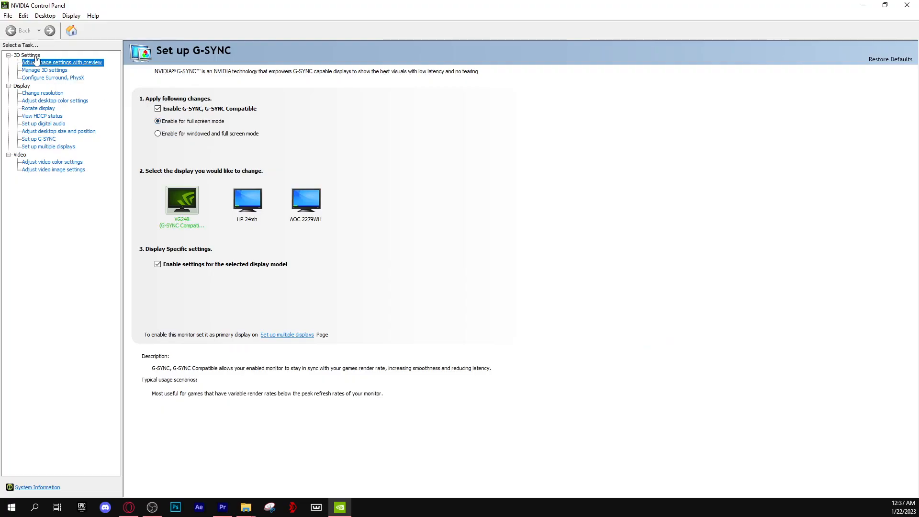
Select 'Use the advanced 3D image settings' and go to the global 3D settings list
{"action": "left_click", "coordinate": [62, 62]}
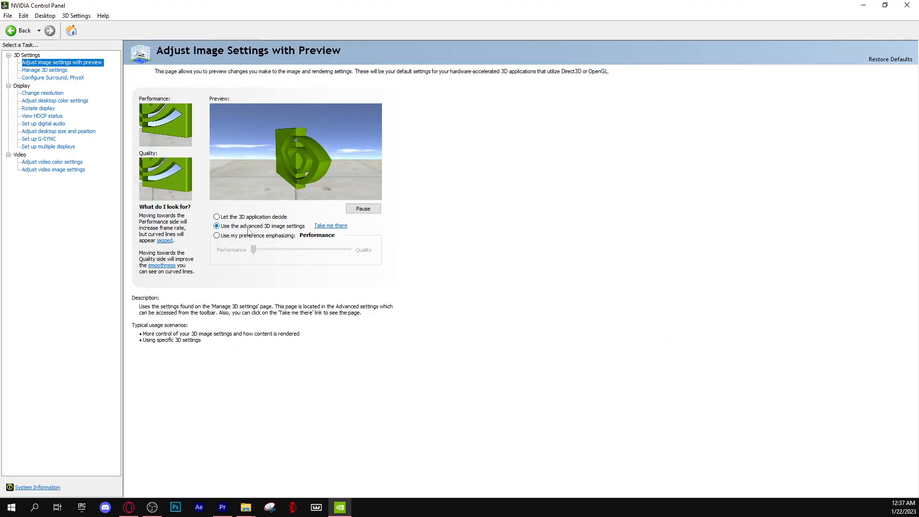
{"action": "left_click", "coordinate": [217, 235]}
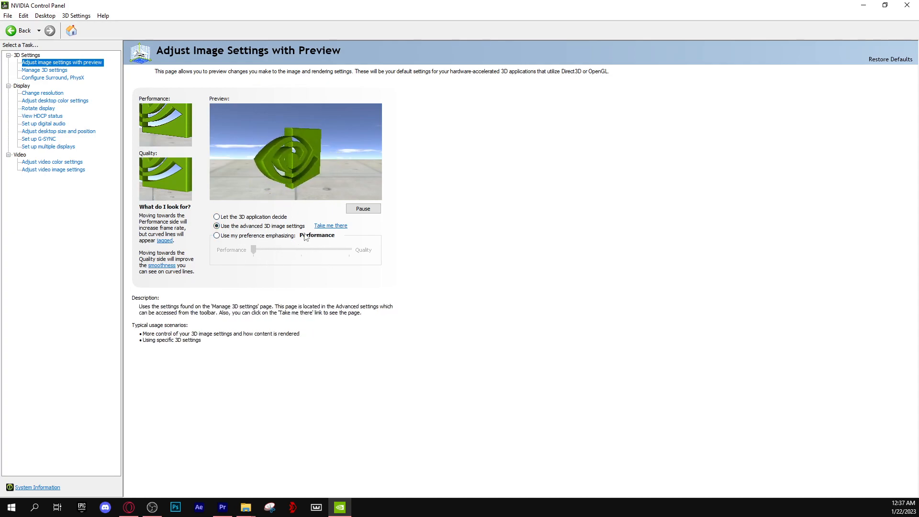
{"action": "left_click", "coordinate": [330, 226]}
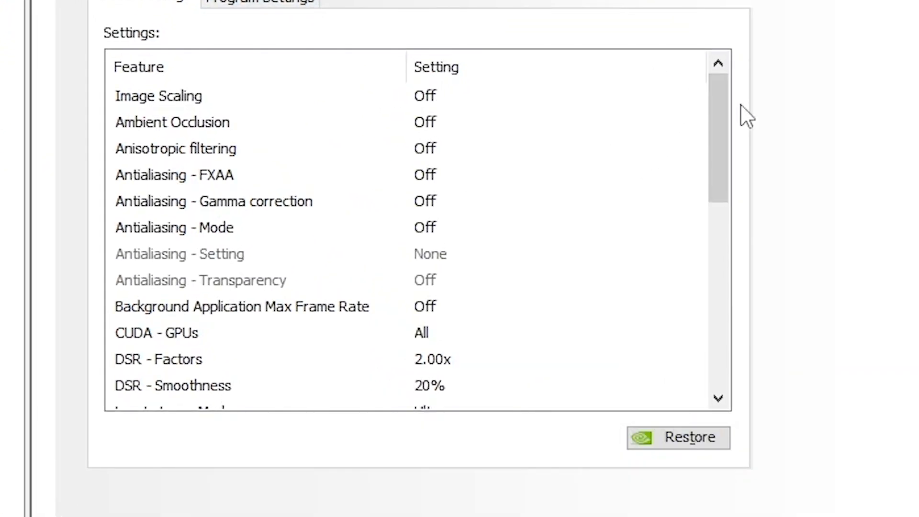
{"action": "mouse_move", "coordinate": [719, 109]}
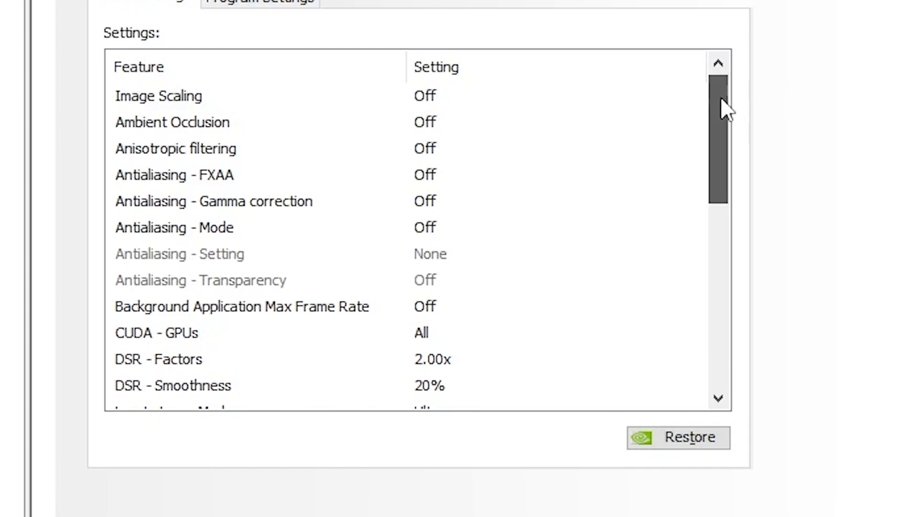
Set OpenGL rendering GPU to NVIDIA GeForce GTX 1650 SUPER in Global Settings
{"action": "scroll", "scroll_direction": "down", "scroll_amount": 3}
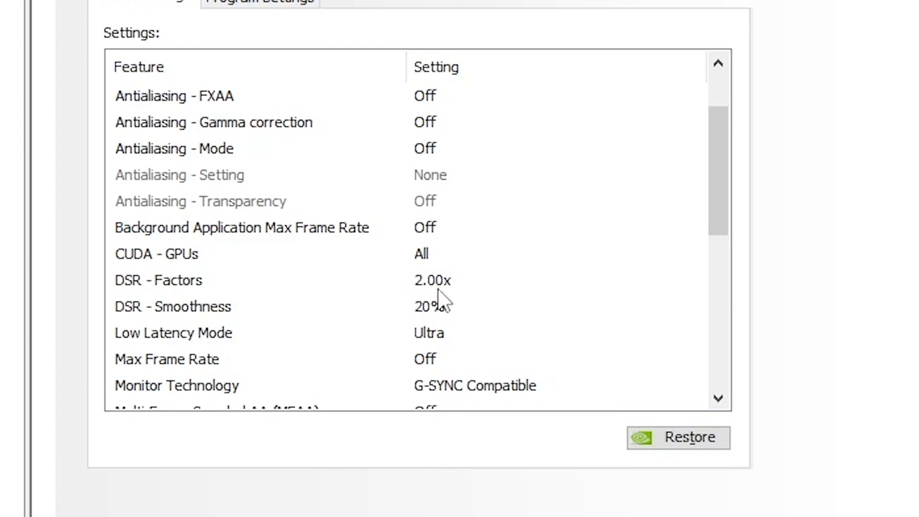
{"action": "scroll", "scroll_direction": "down", "scroll_amount": 3}
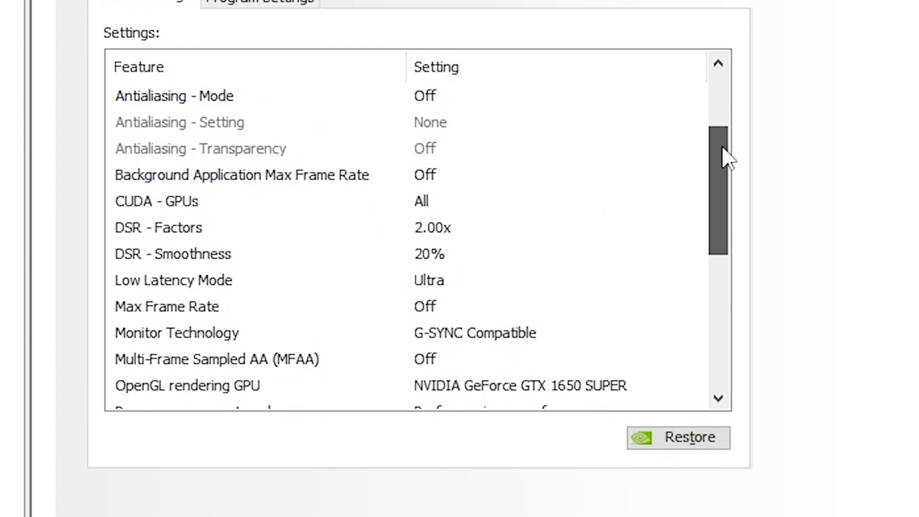
{"action": "scroll", "scroll_direction": "down", "scroll_amount": 3}
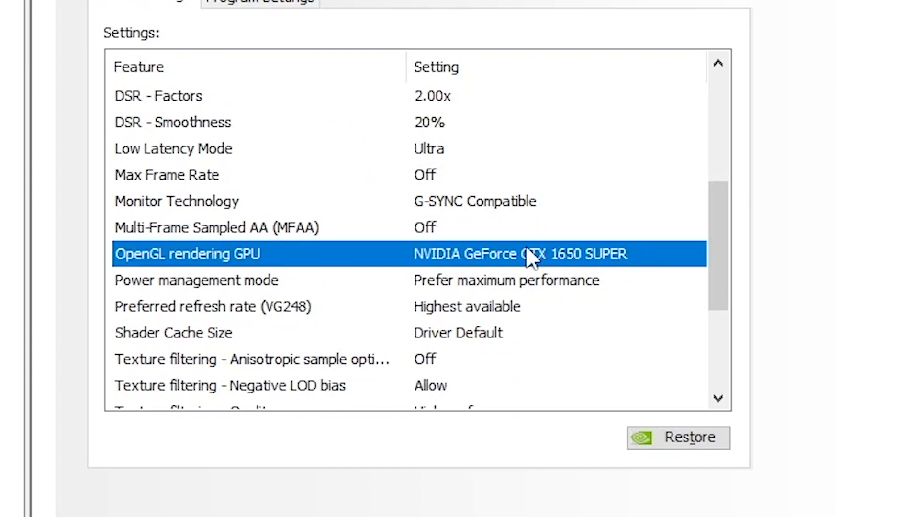
{"action": "left_click", "coordinate": [551, 254]}
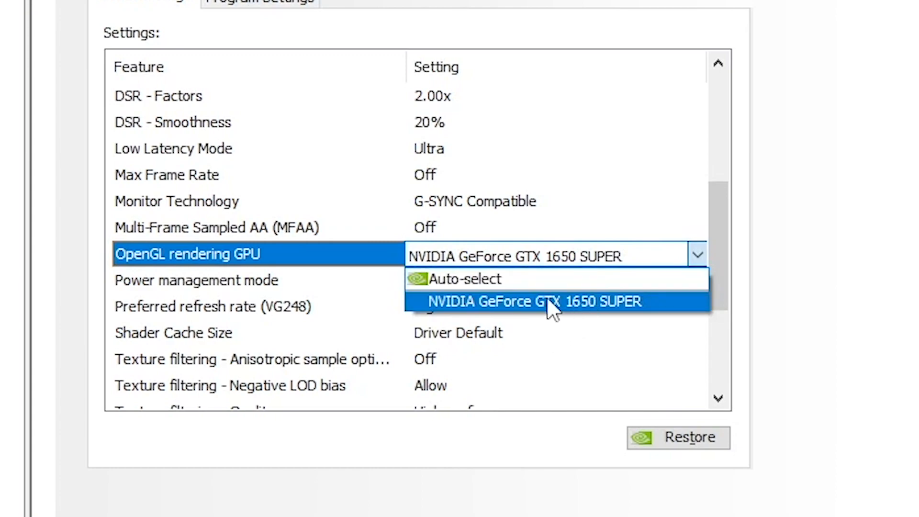
{"action": "left_click", "coordinate": [533, 301]}
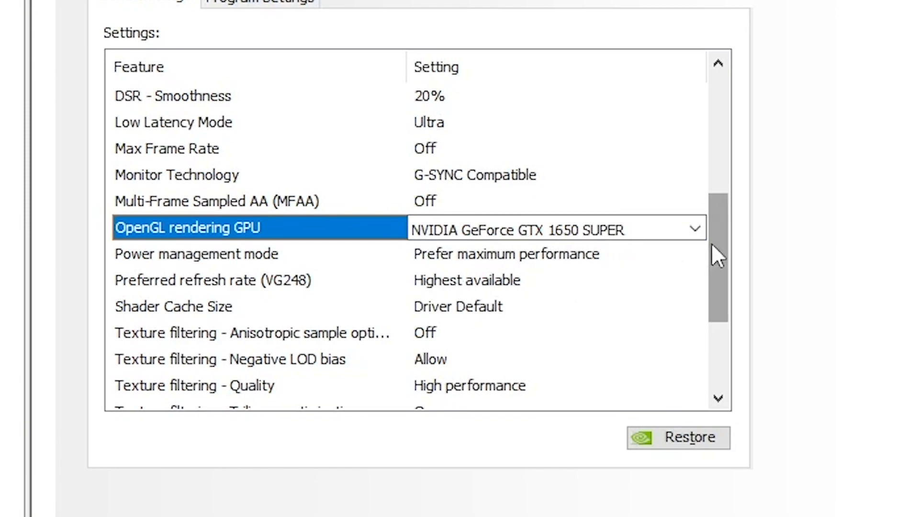
{"action": "scroll", "scroll_direction": "down", "scroll_amount": 3}
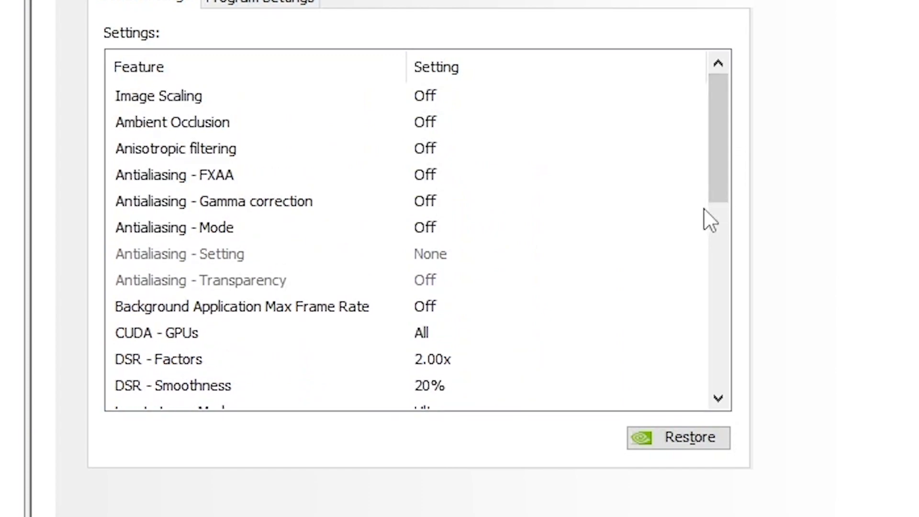
{"action": "scroll", "scroll_direction": "down", "scroll_amount": 3}
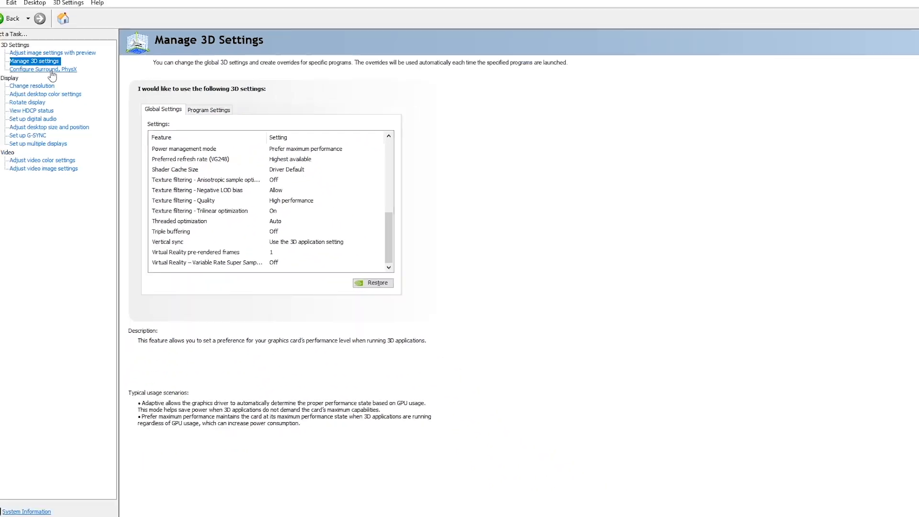
Review desktop size, multiple displays and video color/image pages, then close NVIDIA Control Panel
{"action": "left_click", "coordinate": [49, 127]}
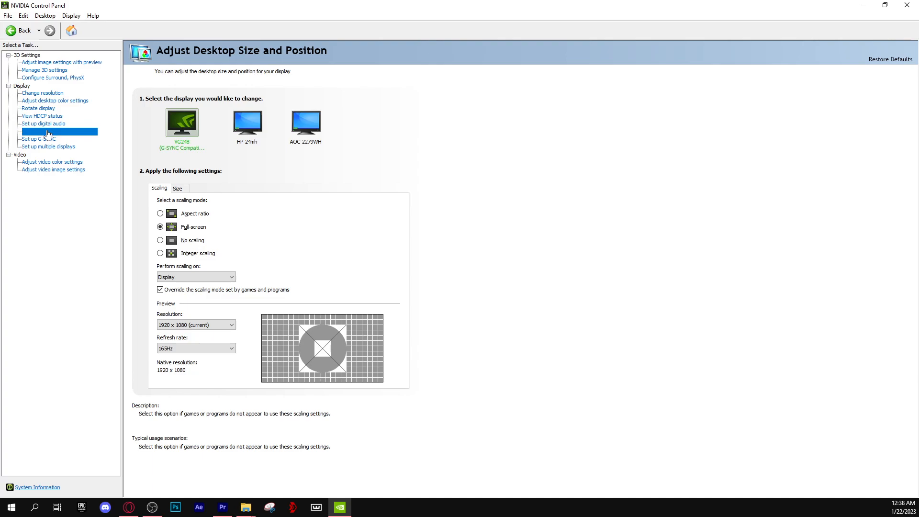
{"action": "left_click", "coordinate": [58, 131]}
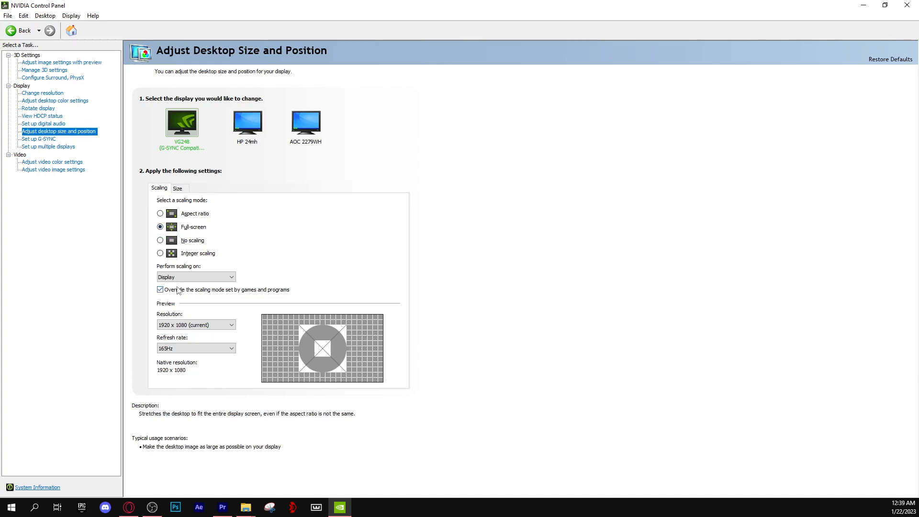
{"action": "left_click", "coordinate": [196, 277]}
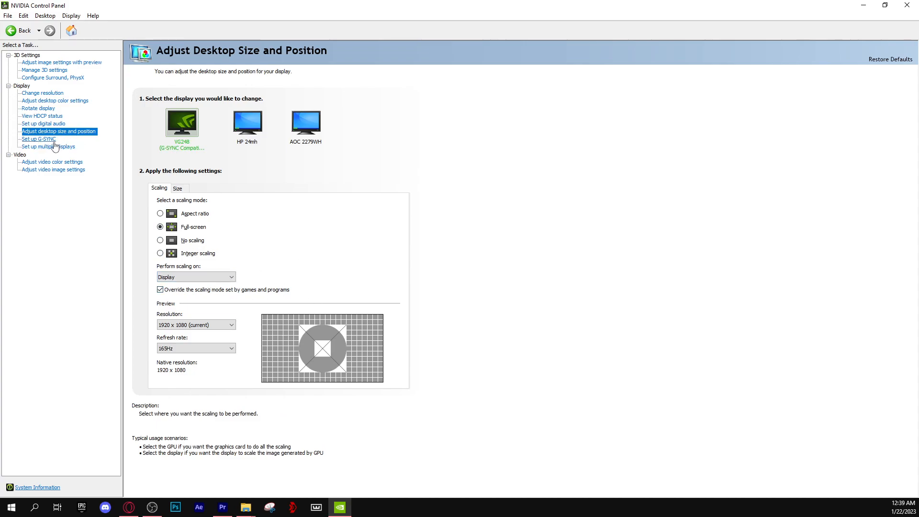
{"action": "left_click", "coordinate": [48, 146]}
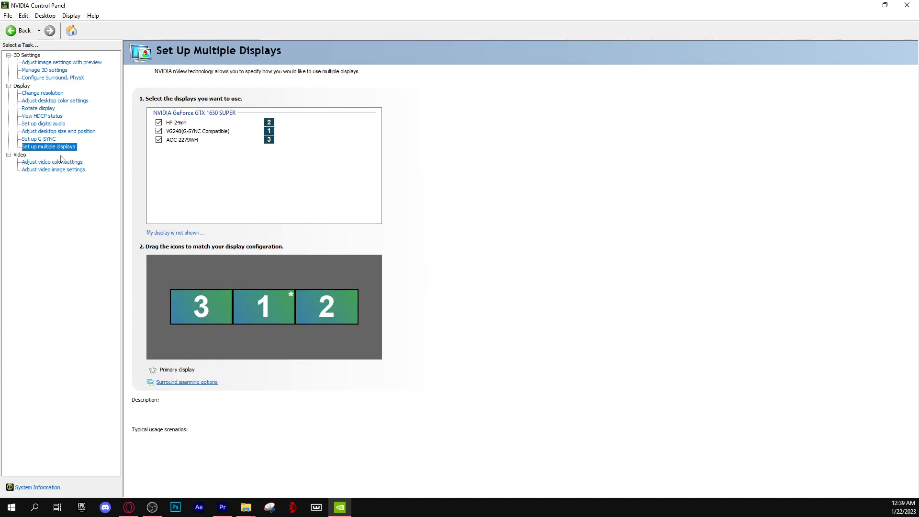
{"action": "left_click", "coordinate": [52, 162]}
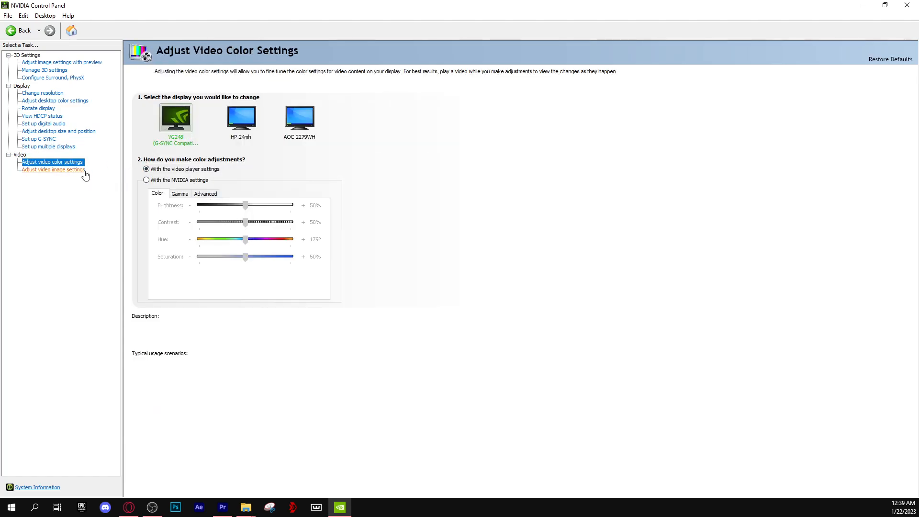
{"action": "left_click", "coordinate": [52, 170]}
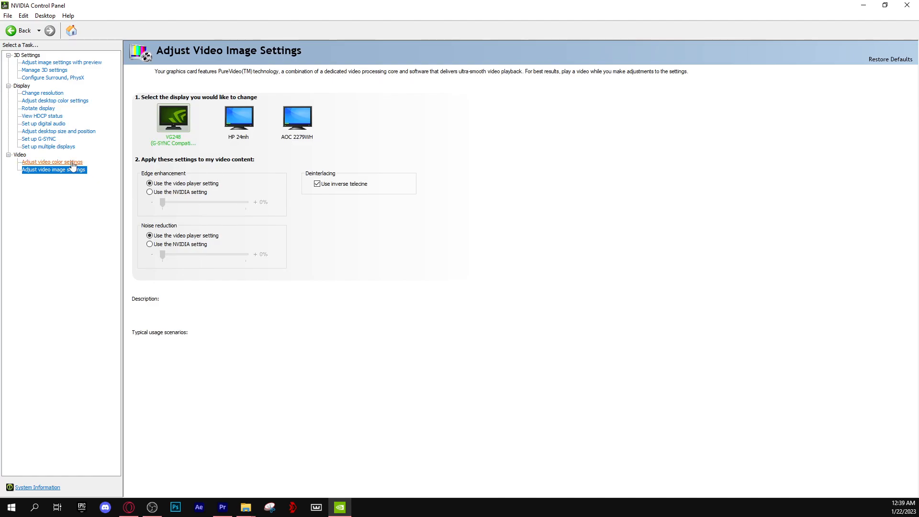
{"action": "left_click", "coordinate": [51, 162]}
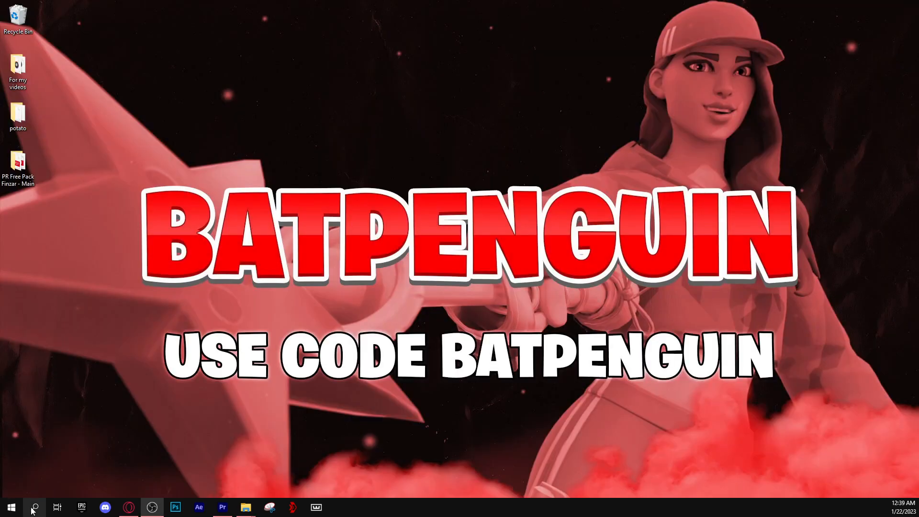
Search for and open the Startup Apps settings page
{"action": "left_click", "coordinate": [34, 507]}
{"action": "type", "text": "sta"}
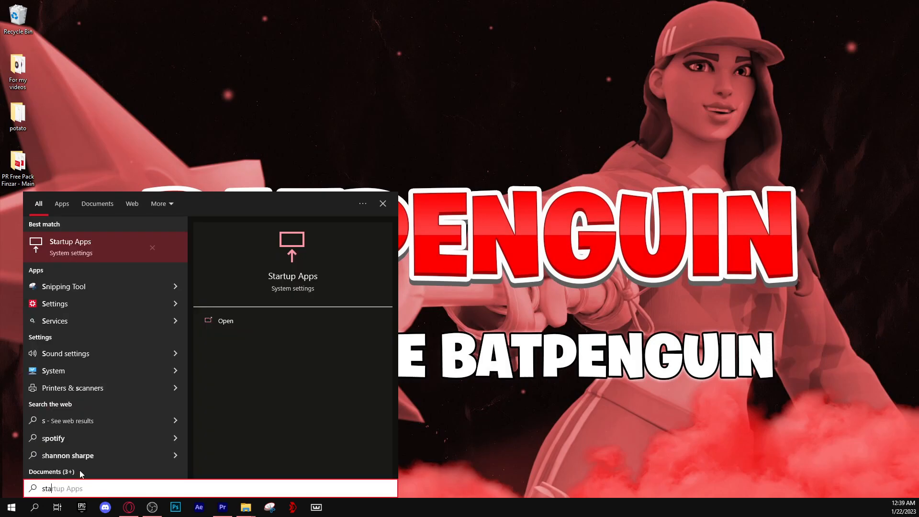
{"action": "left_click", "coordinate": [70, 246]}
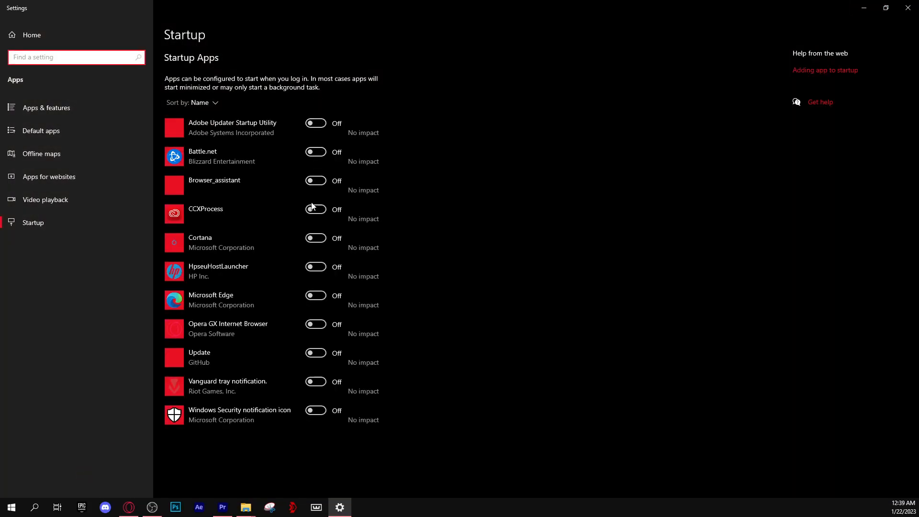
{"action": "mouse_move", "coordinate": [254, 169]}
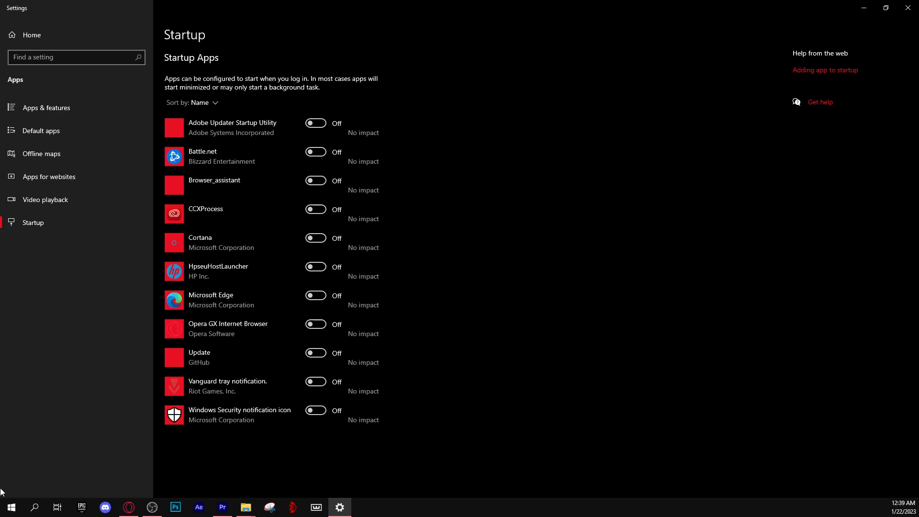
Search 'background apps' and open the Background apps settings page
{"action": "left_click", "coordinate": [34, 507]}
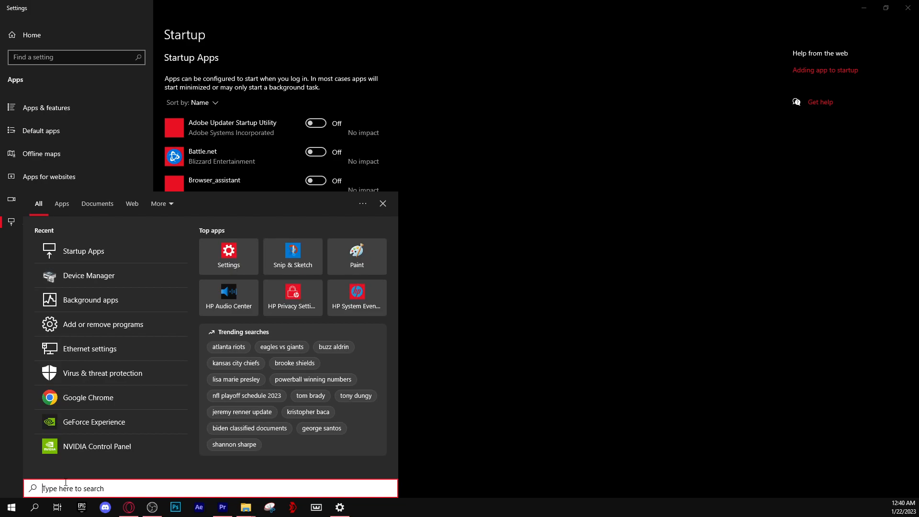
{"action": "type", "text": "background apps"}
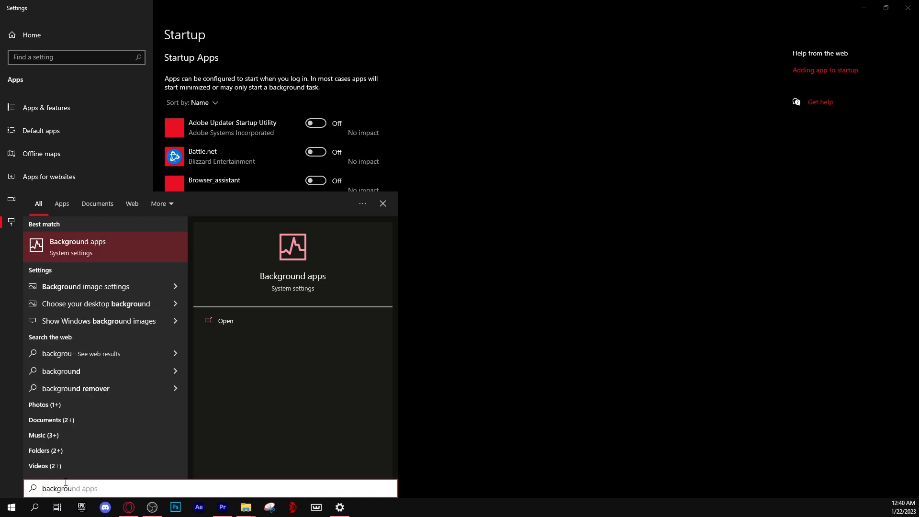
{"action": "left_click", "coordinate": [105, 247]}
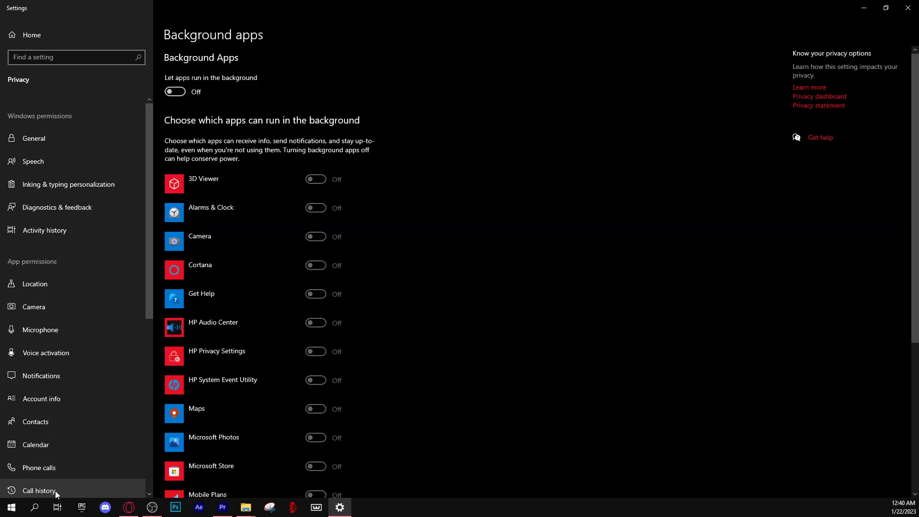
{"action": "mouse_move", "coordinate": [232, 83]}
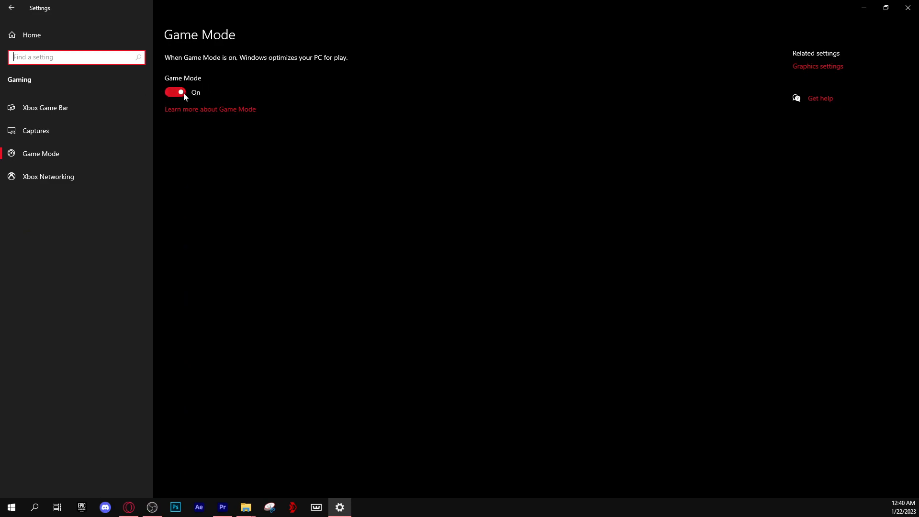
{"action": "mouse_move", "coordinate": [175, 104]}
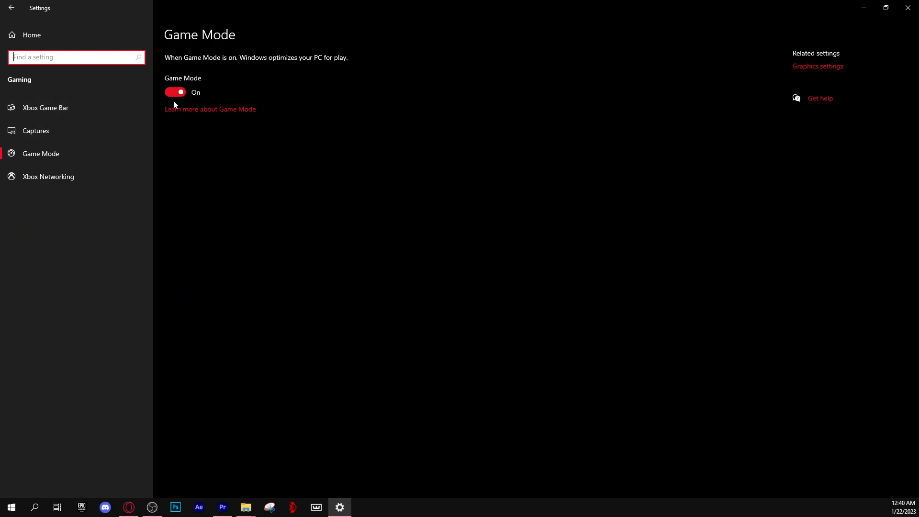
Switch Xbox Game Bar off and stop the controller button from opening it
{"action": "left_click", "coordinate": [45, 107]}
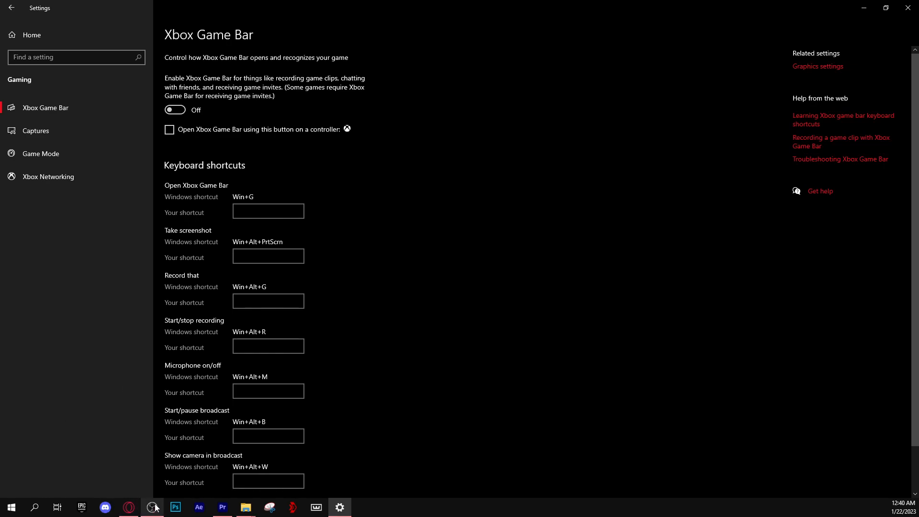
{"action": "mouse_move", "coordinate": [151, 507]}
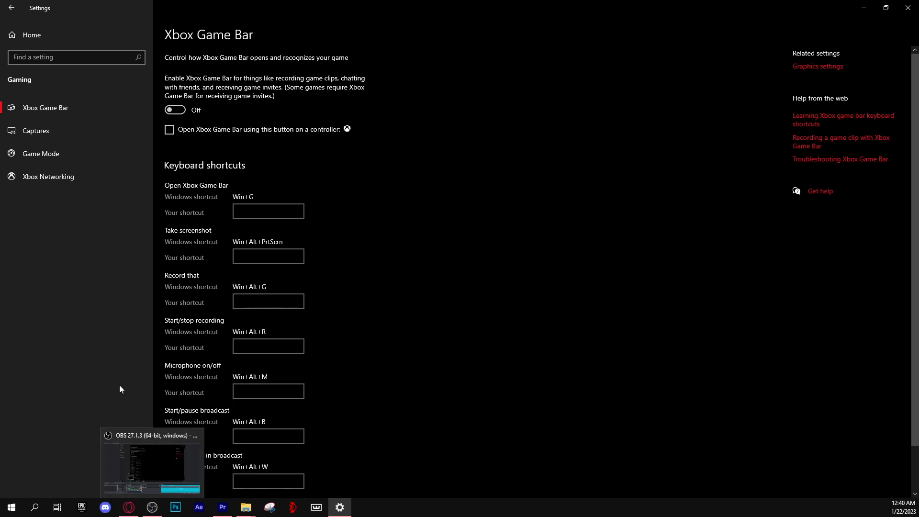
{"action": "mouse_move", "coordinate": [50, 271]}
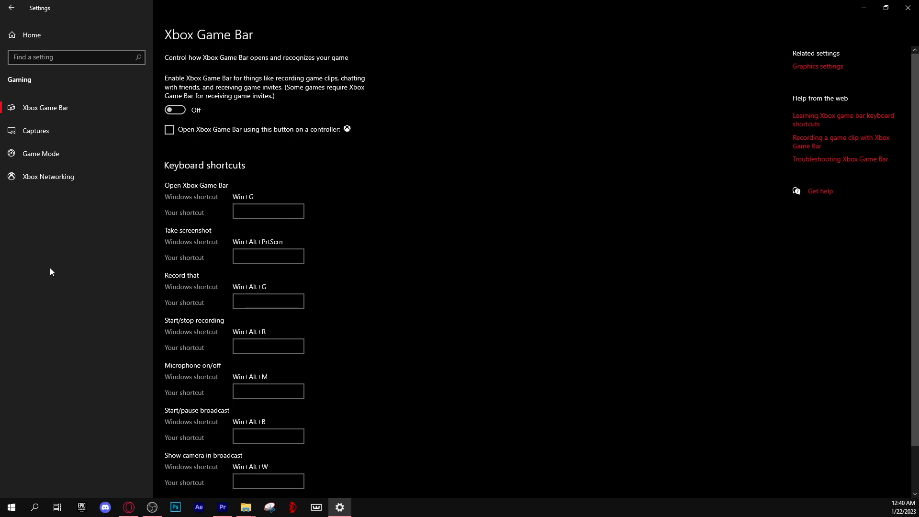
{"action": "mouse_move", "coordinate": [70, 102]}
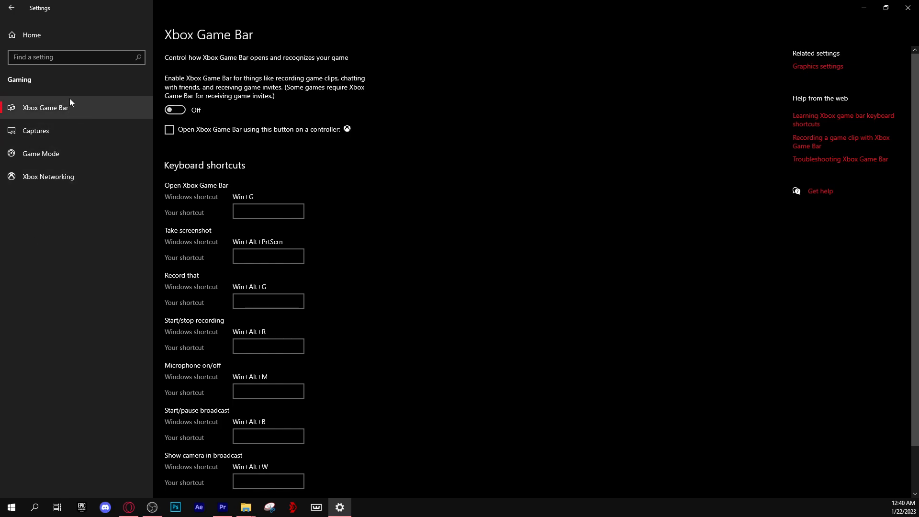
{"action": "left_click", "coordinate": [36, 130]}
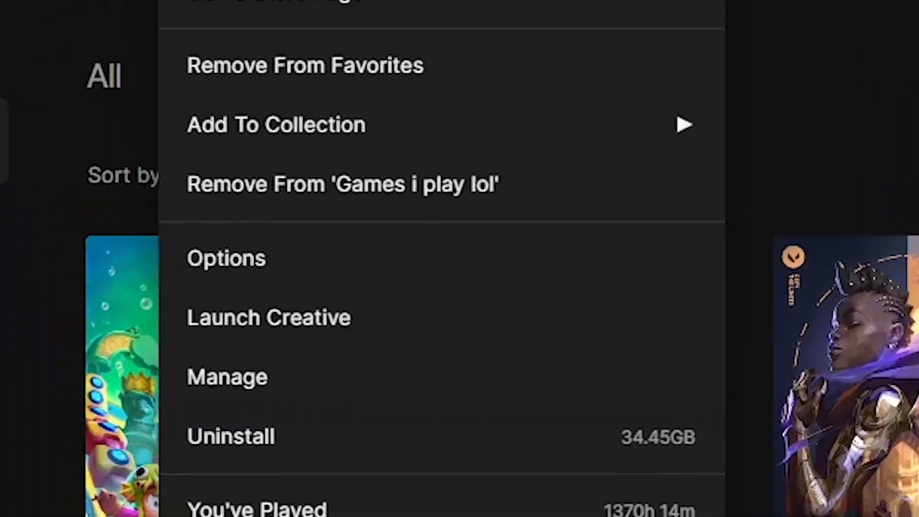
Review Fortnite's installation options, leaving High Resolution Textures unchecked
{"action": "left_click", "coordinate": [226, 258]}
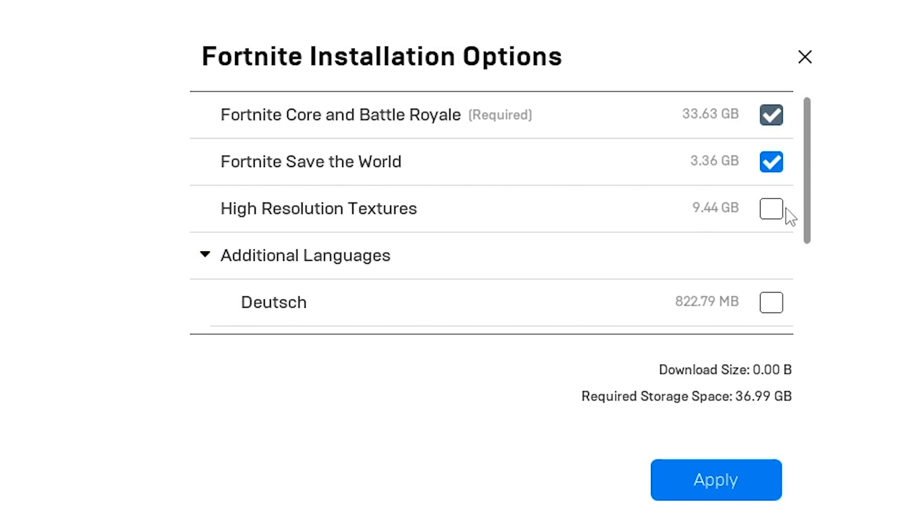
{"action": "mouse_move", "coordinate": [604, 195]}
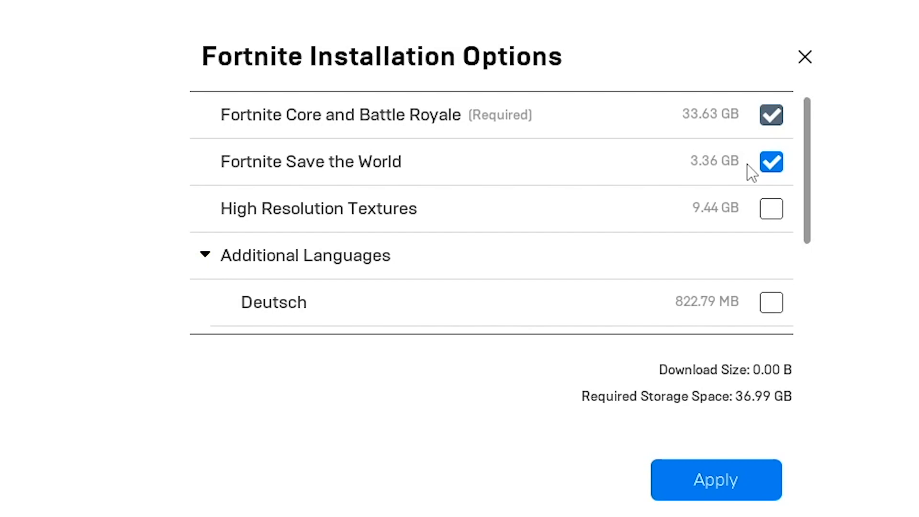
{"action": "mouse_move", "coordinate": [490, 179]}
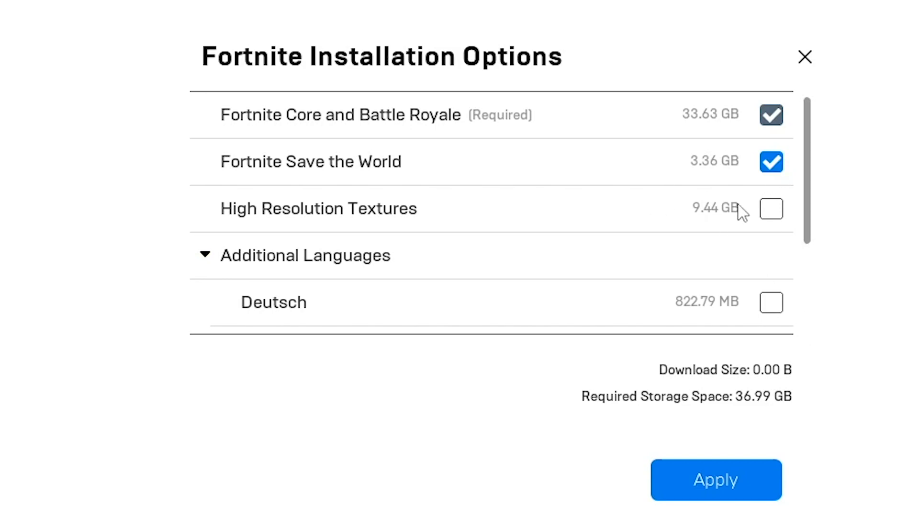
{"action": "mouse_move", "coordinate": [771, 208]}
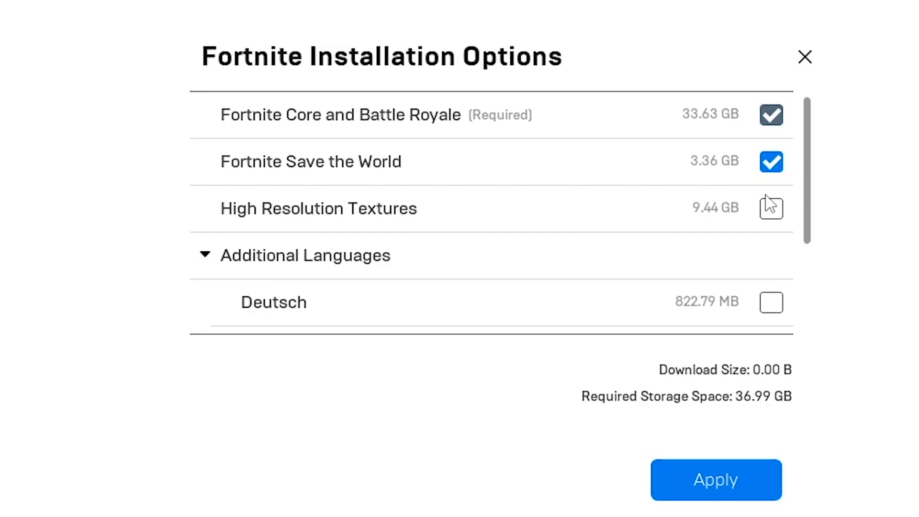
{"action": "scroll", "scroll_direction": "down", "scroll_amount": 3}
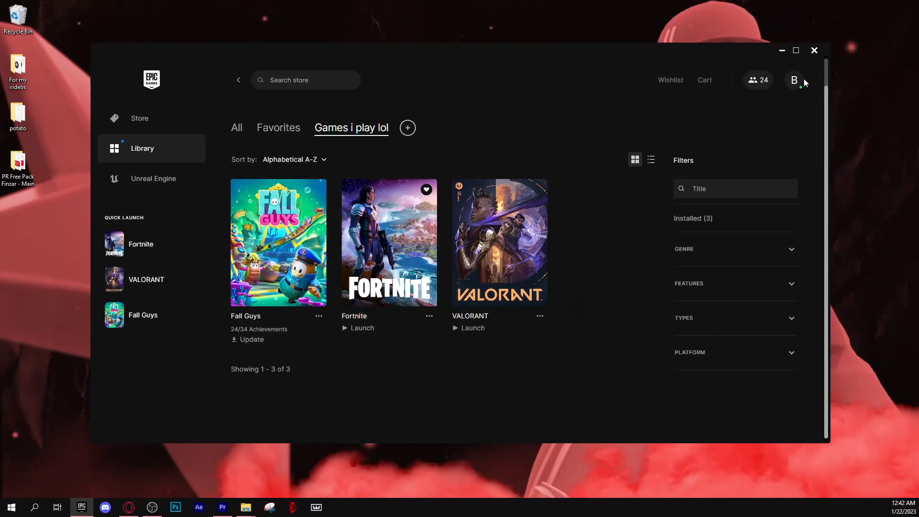
Set Fortnite's additional command line arguments to -LANPLAY -NOSPLASH -USEALLAVAILABLECORES in launcher settings
{"action": "left_click", "coordinate": [794, 80]}
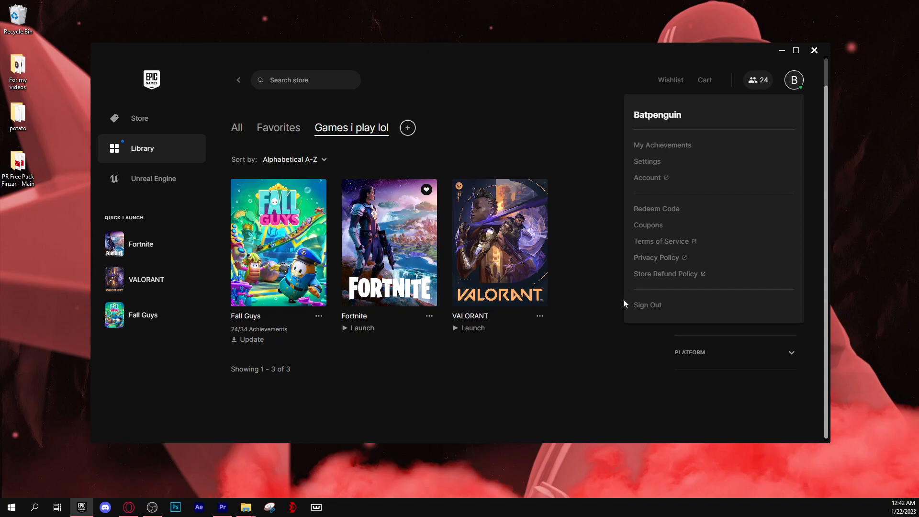
{"action": "left_click", "coordinate": [647, 161]}
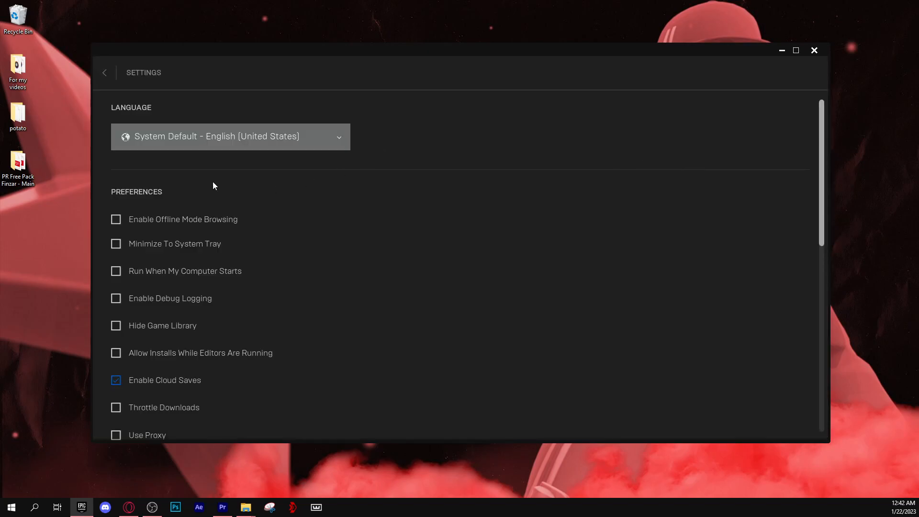
{"action": "scroll", "scroll_direction": "down", "scroll_amount": 3}
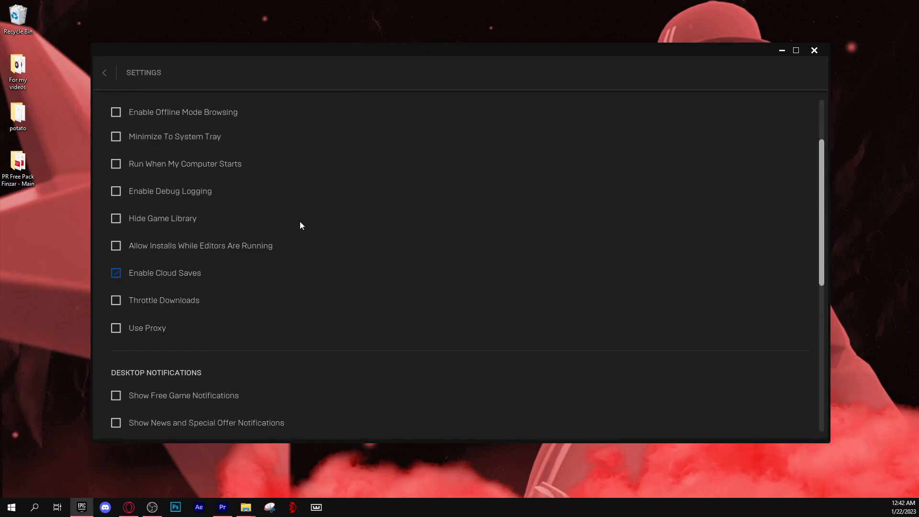
{"action": "scroll", "scroll_direction": "down", "scroll_amount": 3}
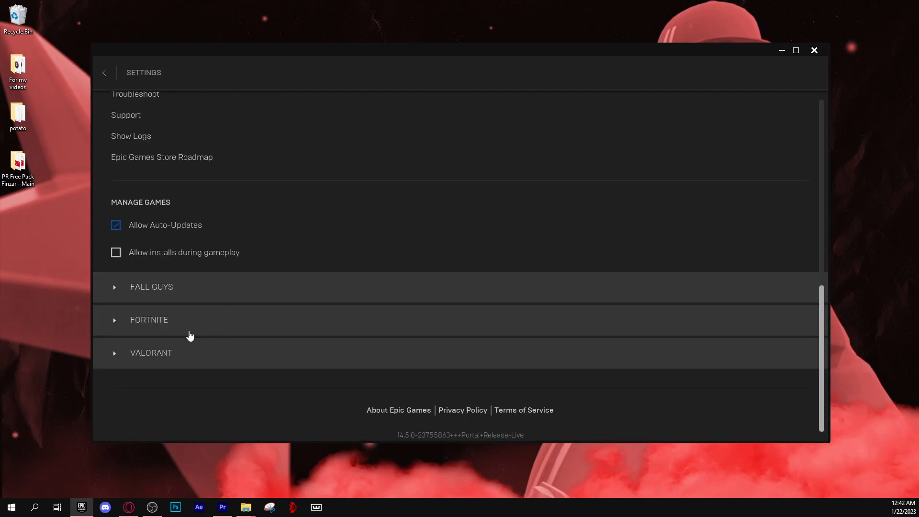
{"action": "left_click", "coordinate": [149, 319]}
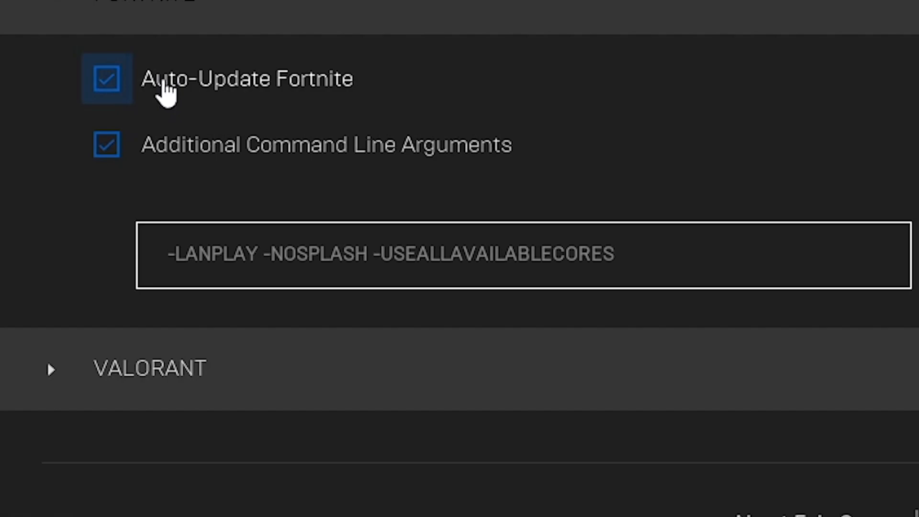
{"action": "mouse_move", "coordinate": [376, 144]}
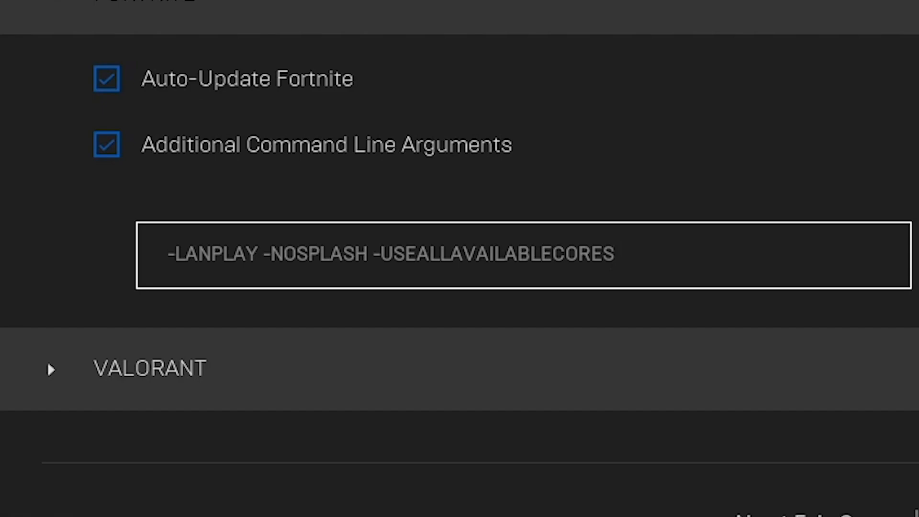
{"action": "left_click", "coordinate": [379, 254]}
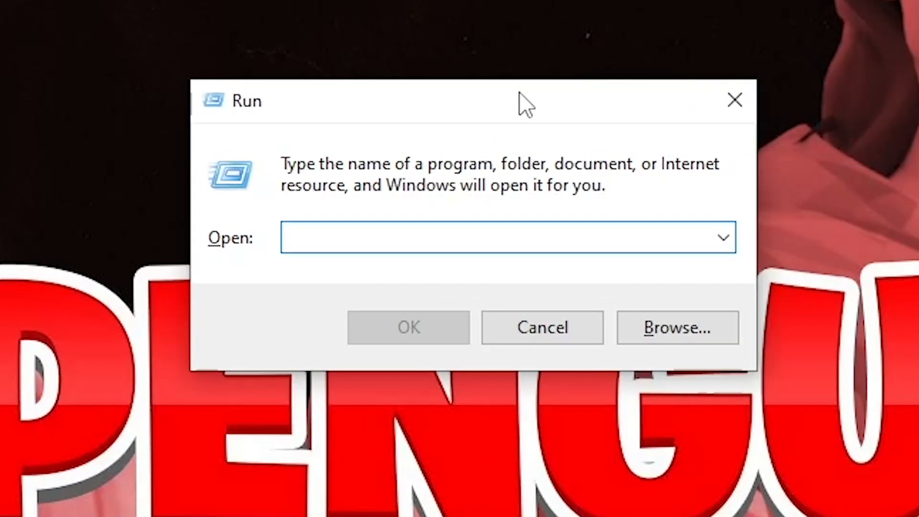
Run %temp and delete the user Temp files, skipping all files in use
{"action": "type", "text": "%temp"}
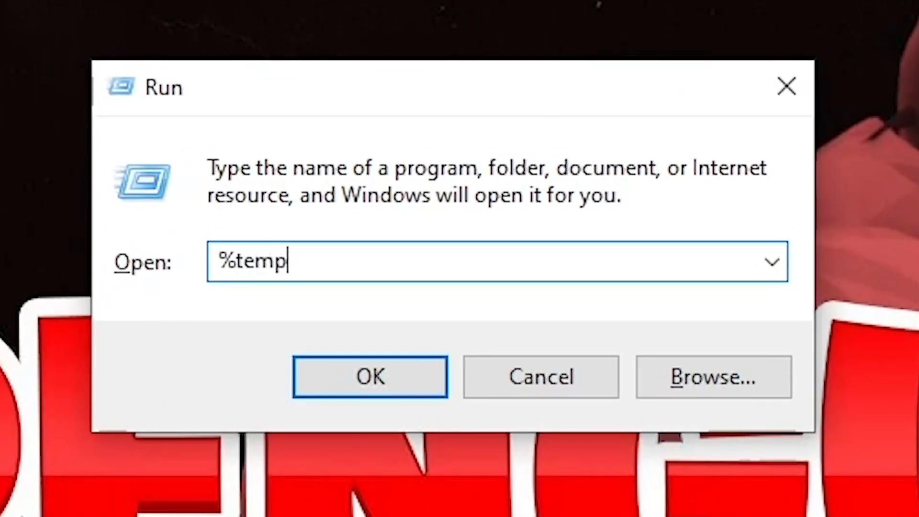
{"action": "left_click", "coordinate": [371, 377]}
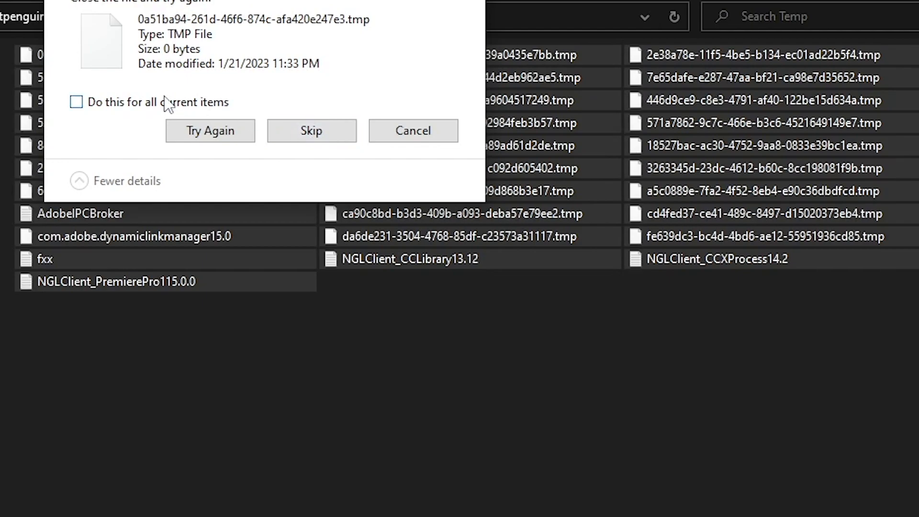
{"action": "left_click", "coordinate": [311, 130]}
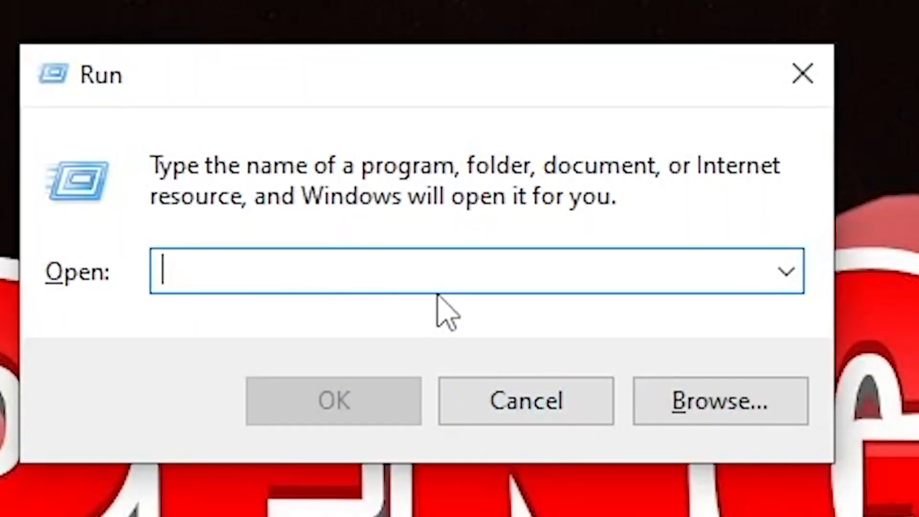
Run temp and delete everything in C:\Windows\Temp, handling the access prompt
{"action": "type", "text": "temp"}
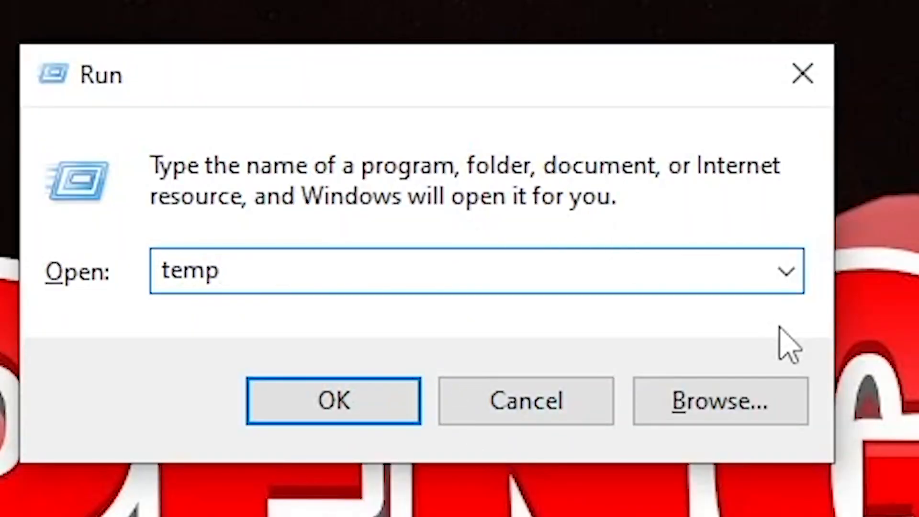
{"action": "left_click", "coordinate": [334, 401]}
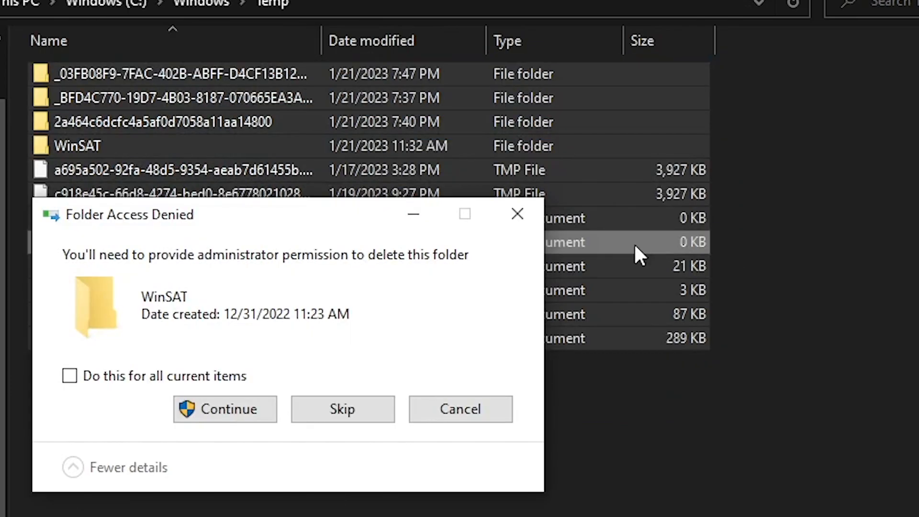
{"action": "left_click", "coordinate": [224, 409]}
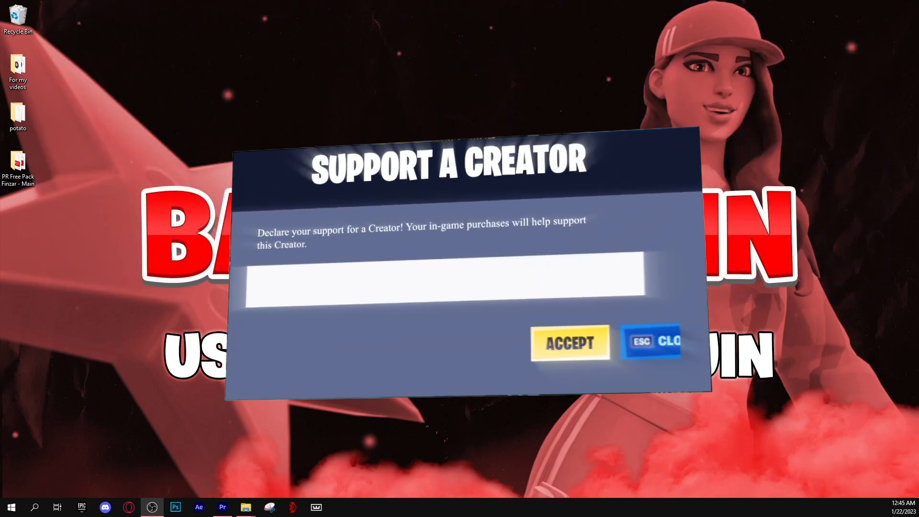
Enter the creator code BATPENGUIN in Fortnite's Support-a-Creator prompt
{"action": "type", "text": "BATPENGUIN"}
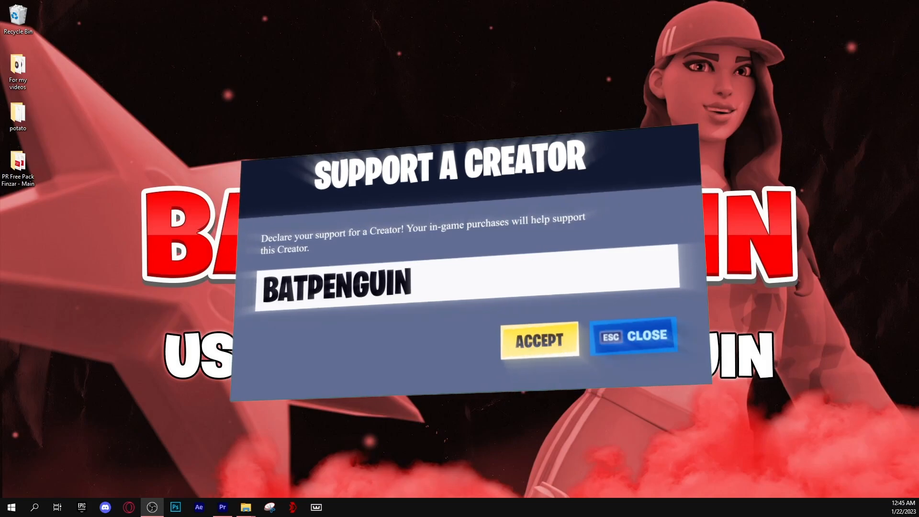